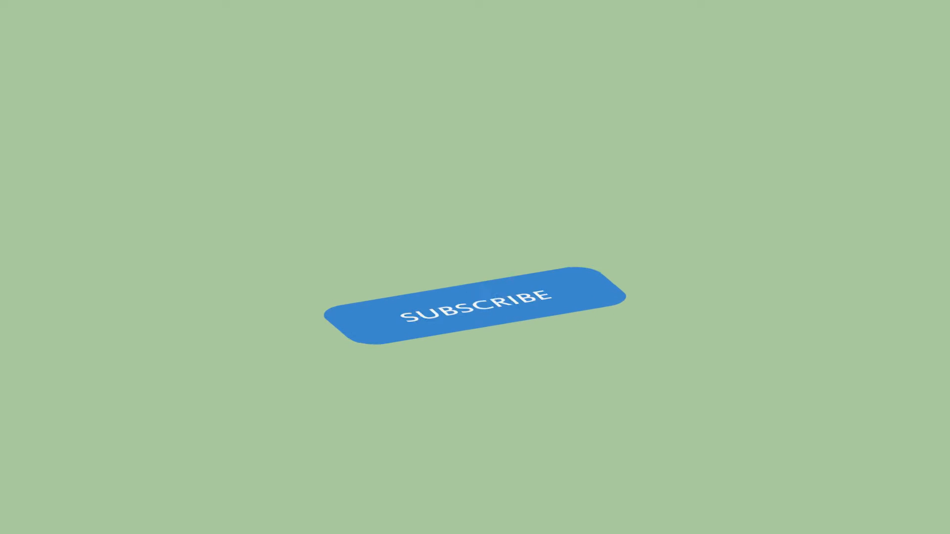
click(497, 272)
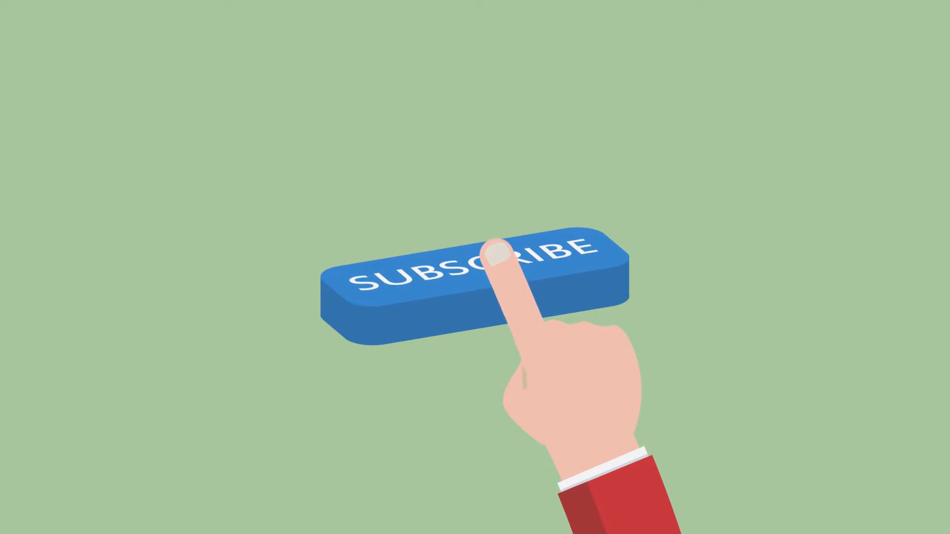